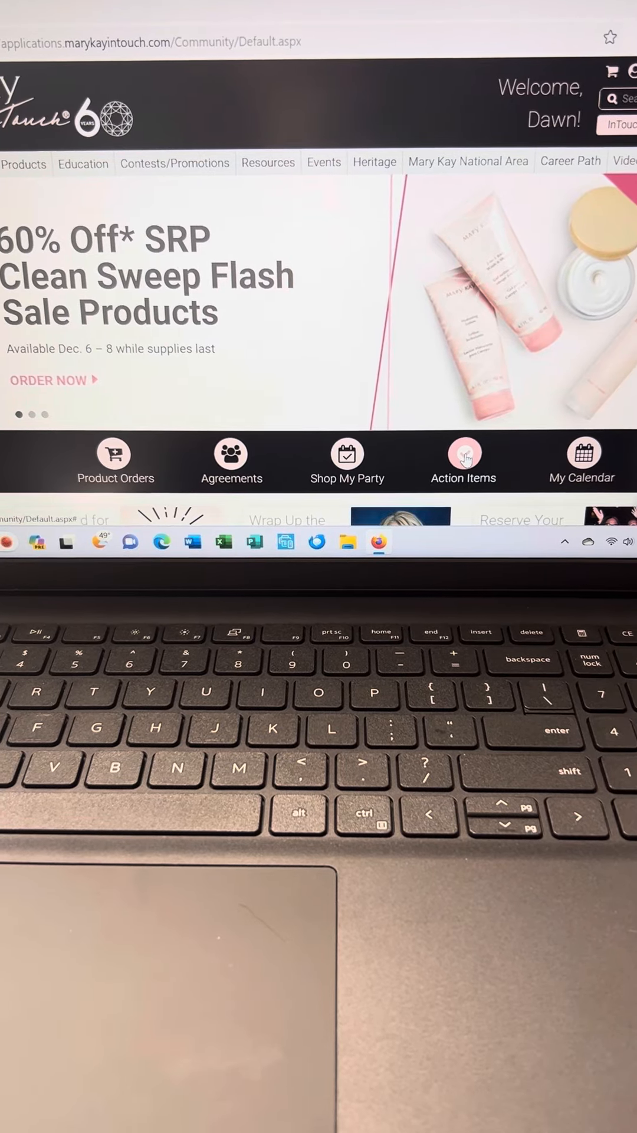
# Step: Open Product Orders to view the submitted $16.00 online order
pyautogui.click(464, 460)
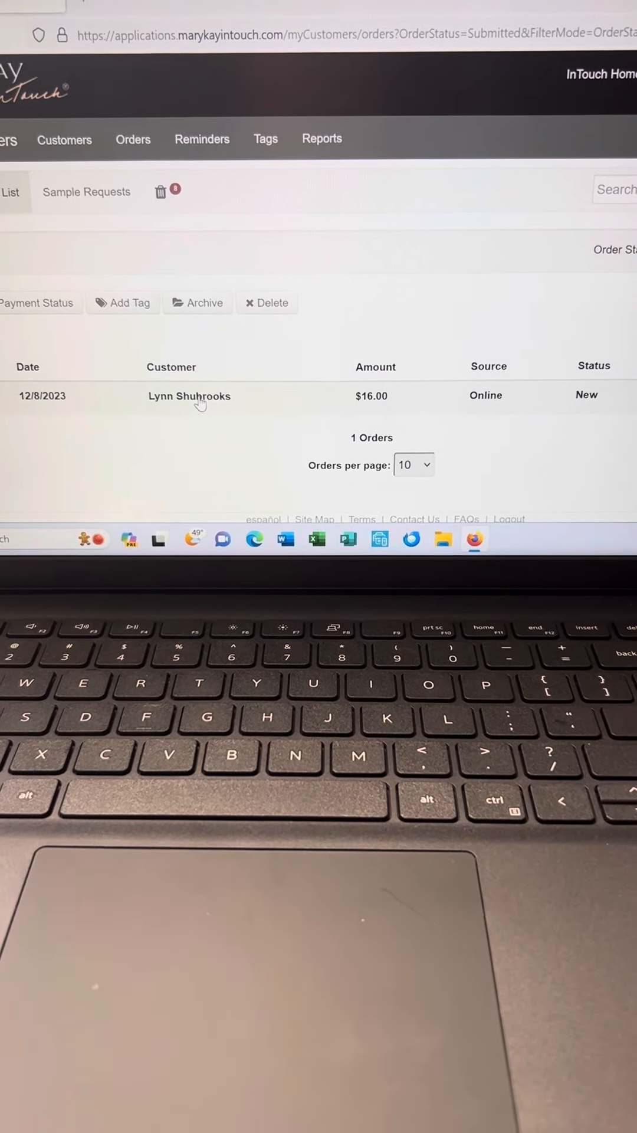
# Step: Open the customer's new online order ticket for Ultimate Mascara in Black
pyautogui.click(189, 395)
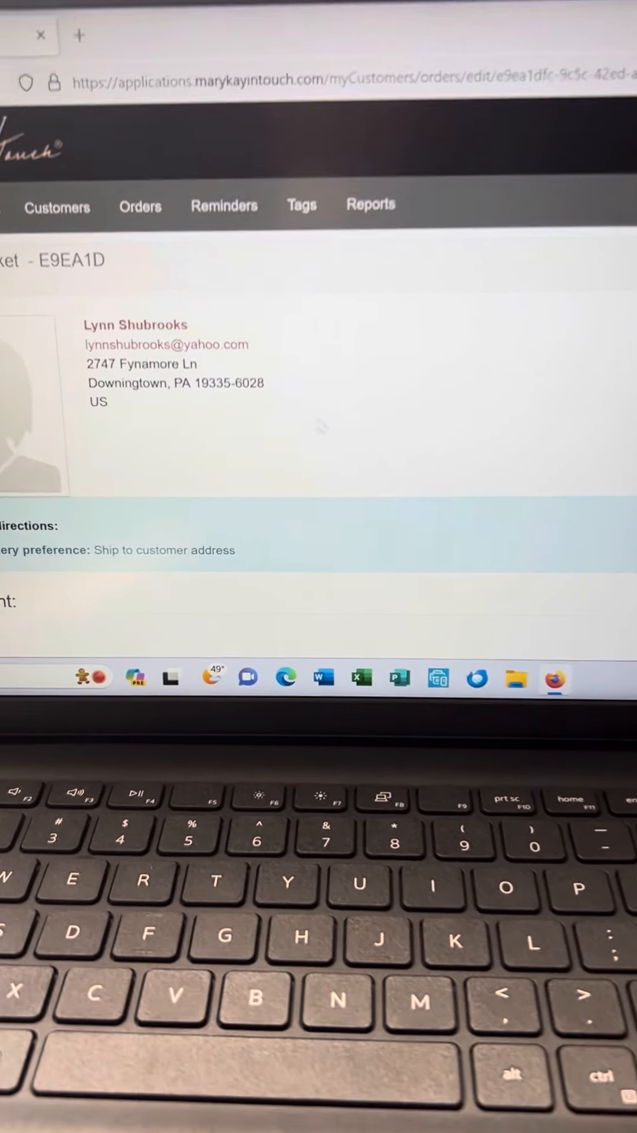
pyautogui.scroll(-3)
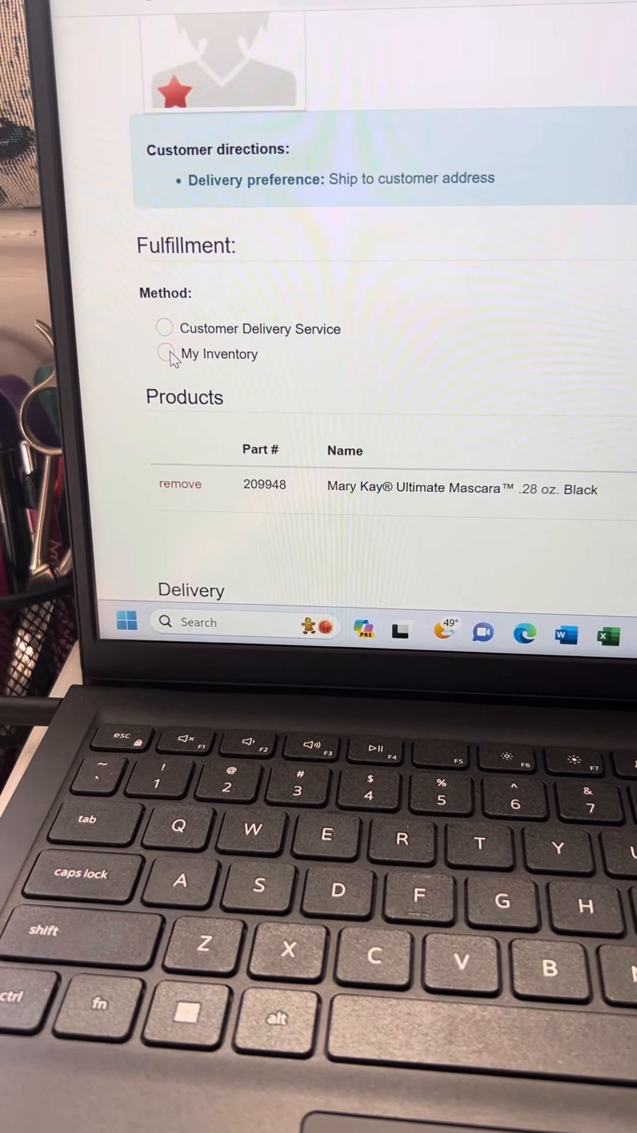
# Step: Choose My Inventory as fulfillment method and bring up the unpaid $16.00 Visa payment
pyautogui.click(164, 353)
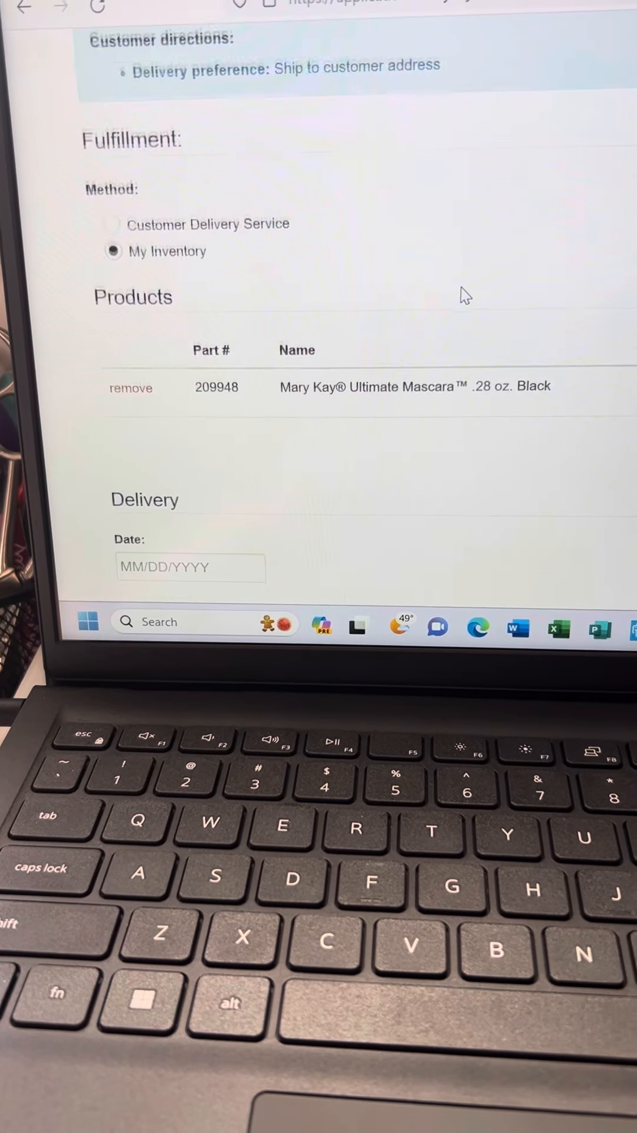
pyautogui.scroll(-3)
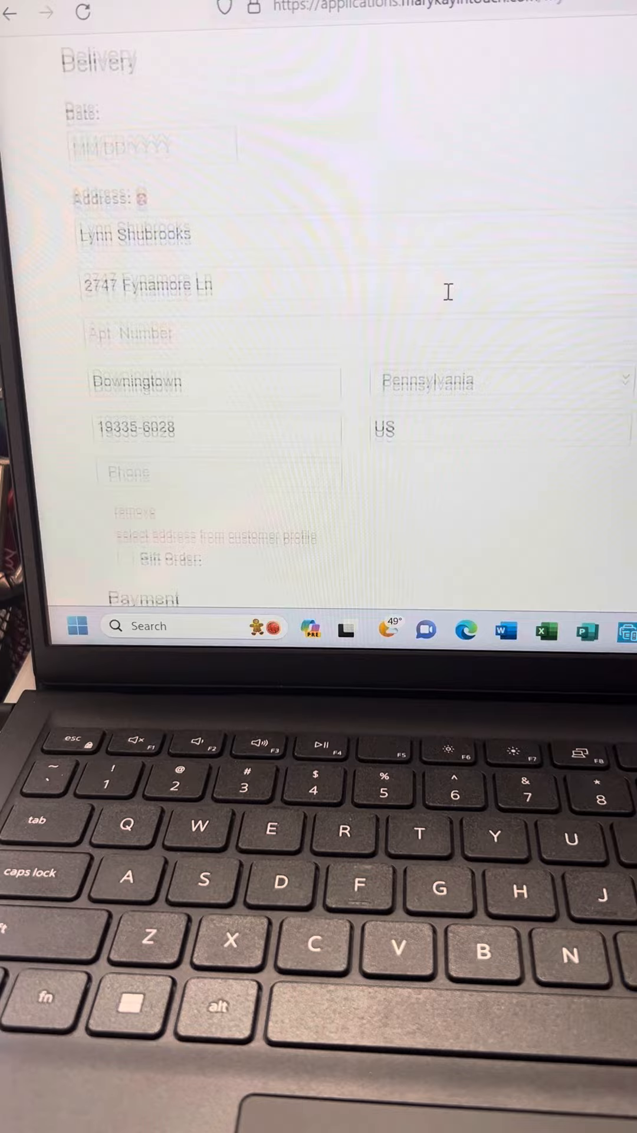
pyautogui.scroll(-3)
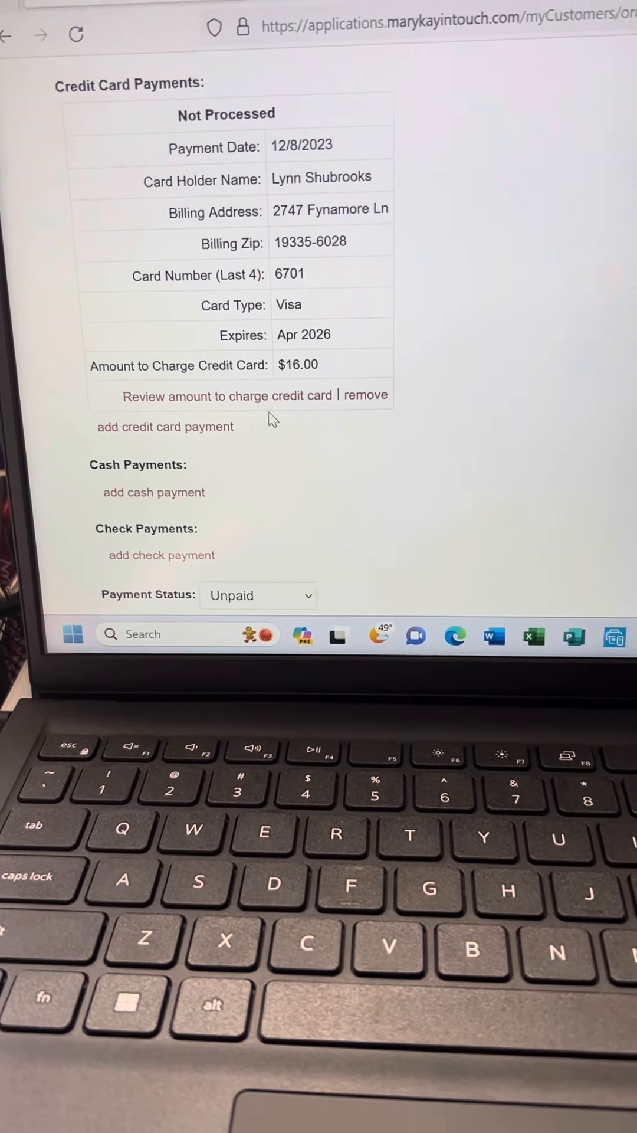
# Step: Process a $16.96 charge on the customer's Visa card
pyautogui.click(228, 395)
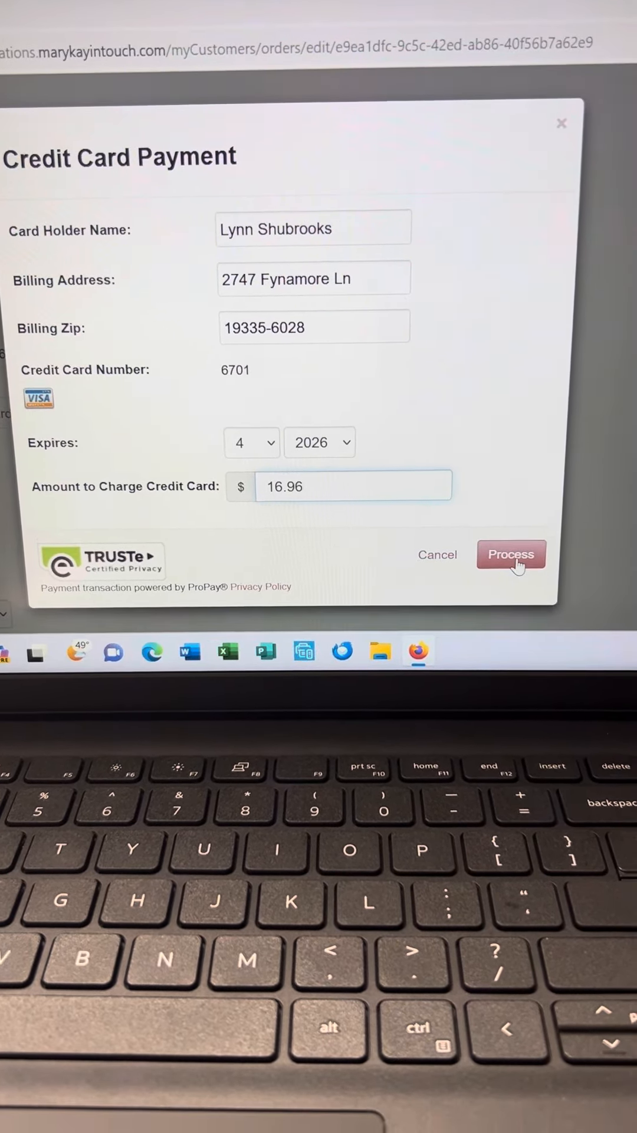
pyautogui.click(511, 554)
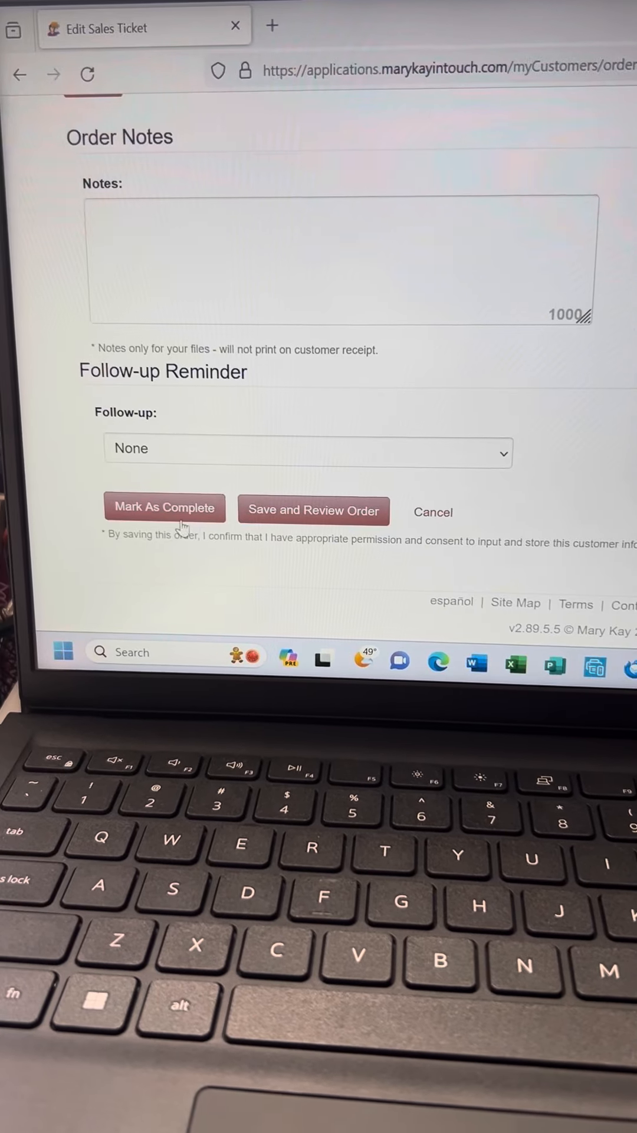
# Step: Mark the order as complete and confirm it in the dialog
pyautogui.click(164, 508)
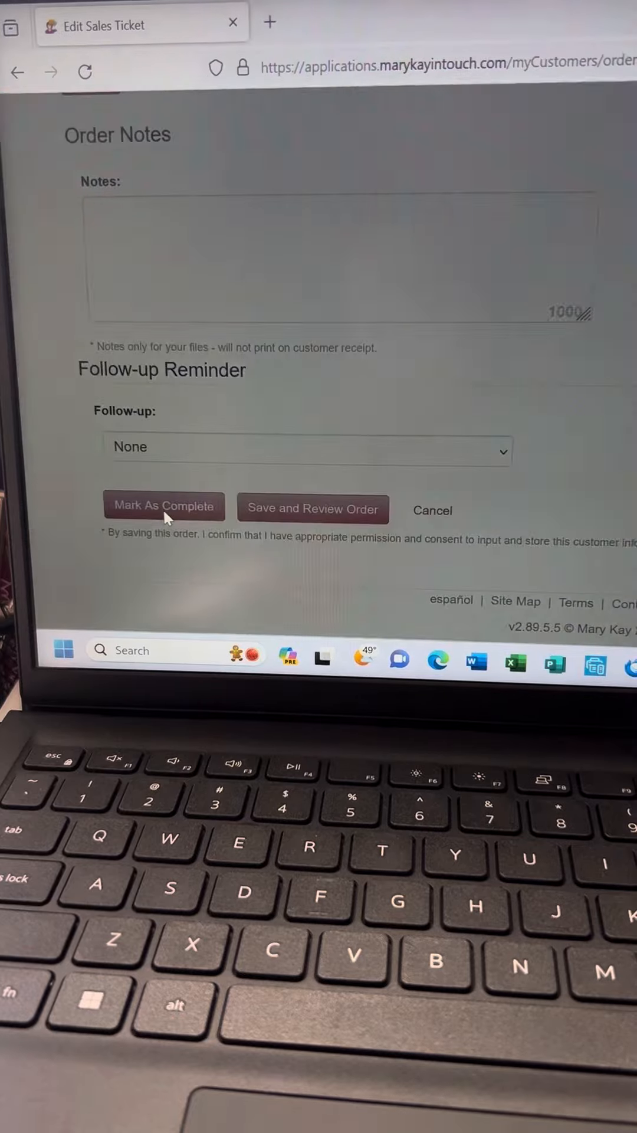
pyautogui.click(164, 505)
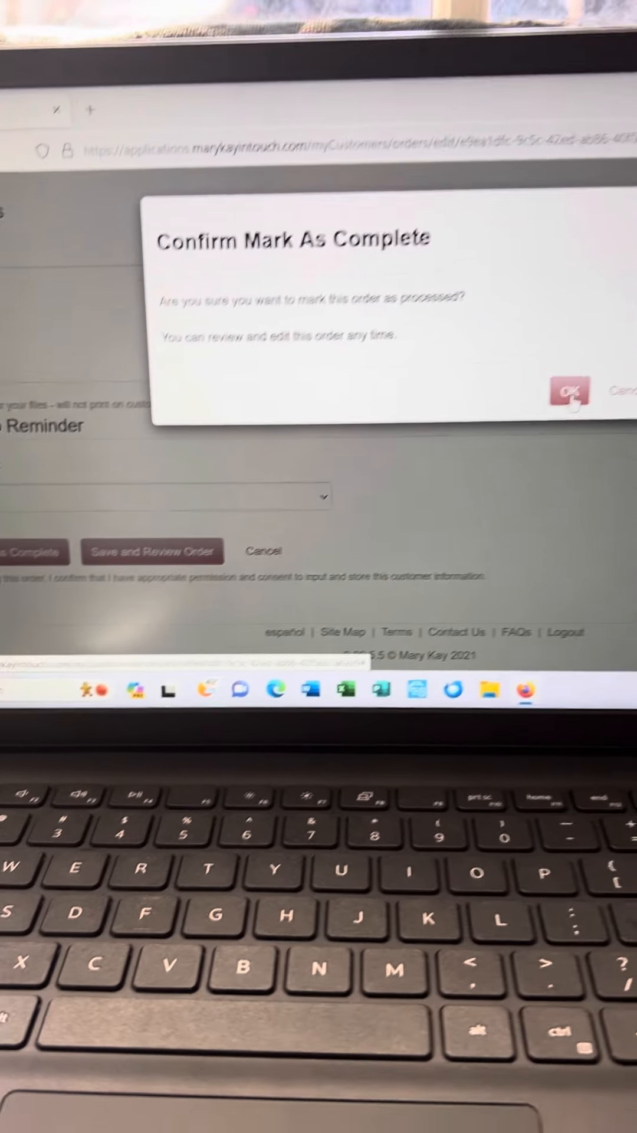
pyautogui.click(570, 392)
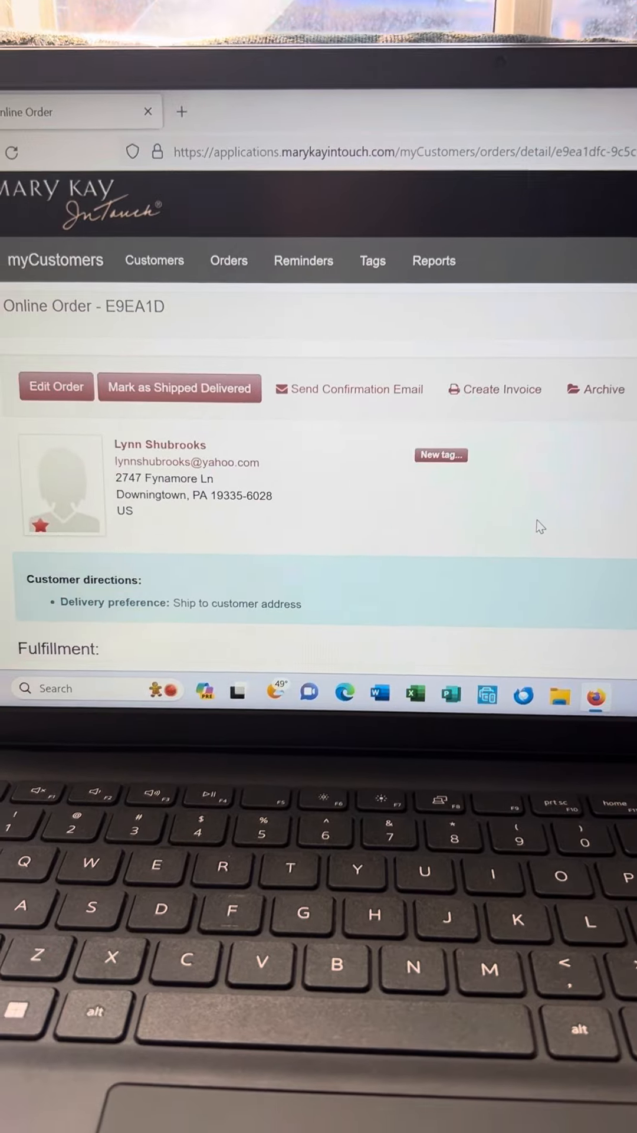
# Step: Mark the online order Shipped/Delivered, then go to the Customers page
pyautogui.scroll(-3)
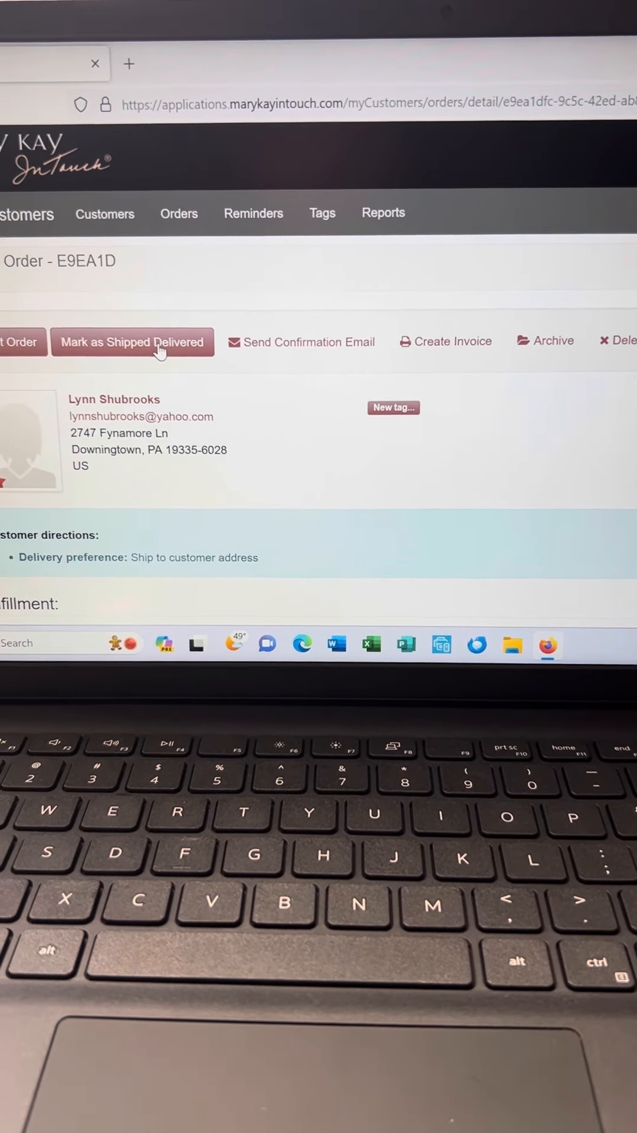
pyautogui.click(133, 342)
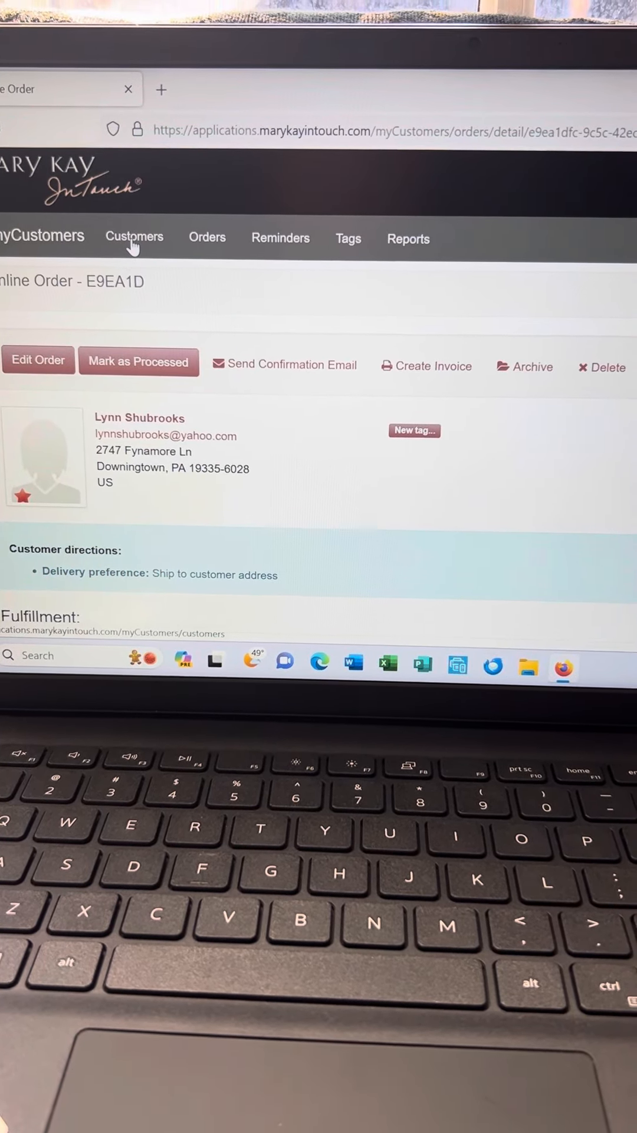
pyautogui.click(134, 239)
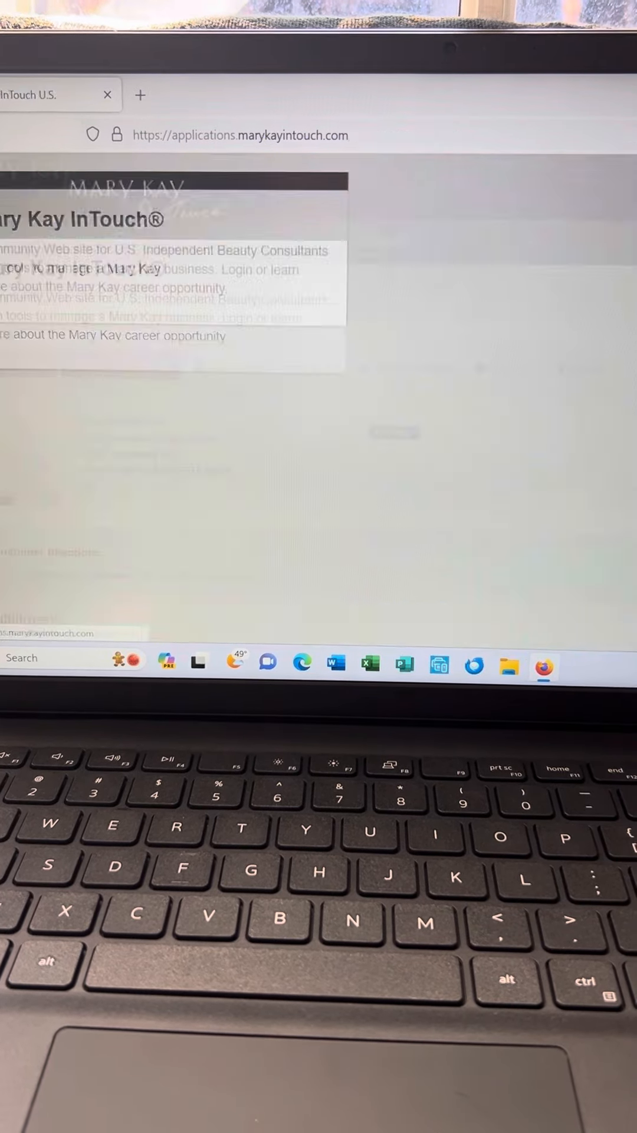